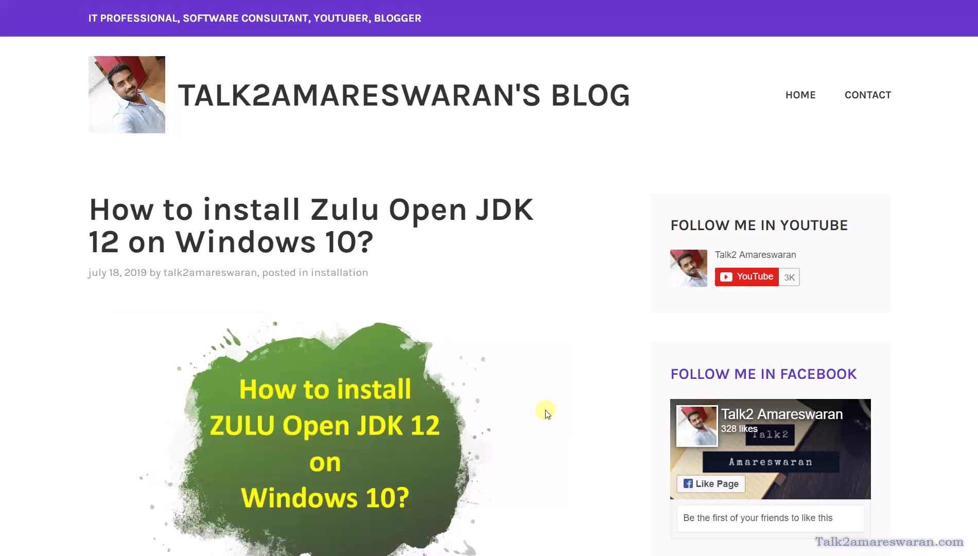
Step: Reach the Azul Zulu Community downloads page and scroll to its build filters
scroll("down", 3)
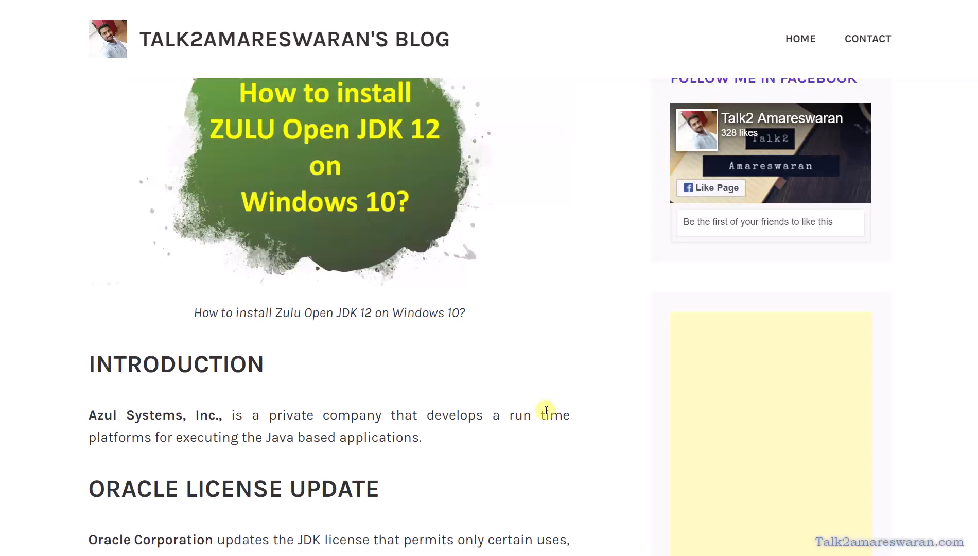
scroll("down", 3)
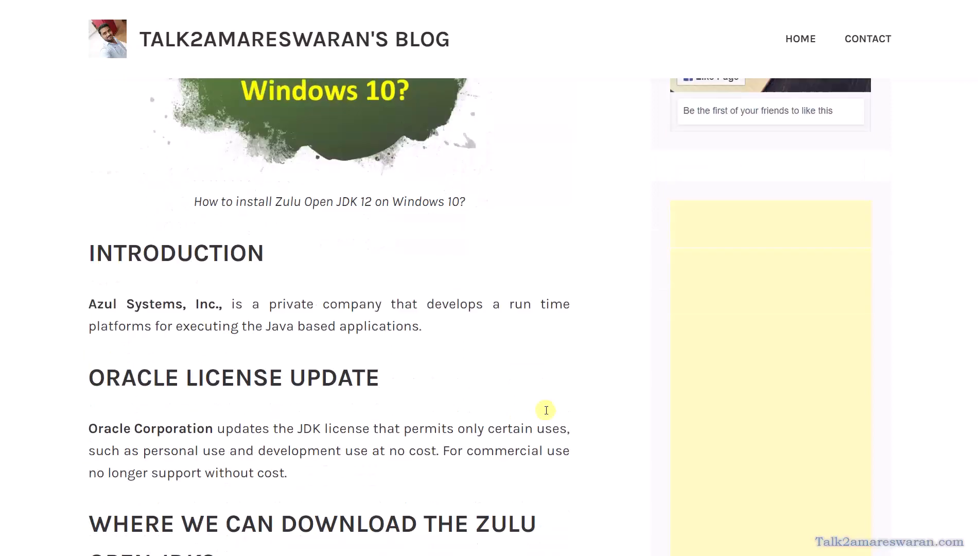
scroll("down", 3)
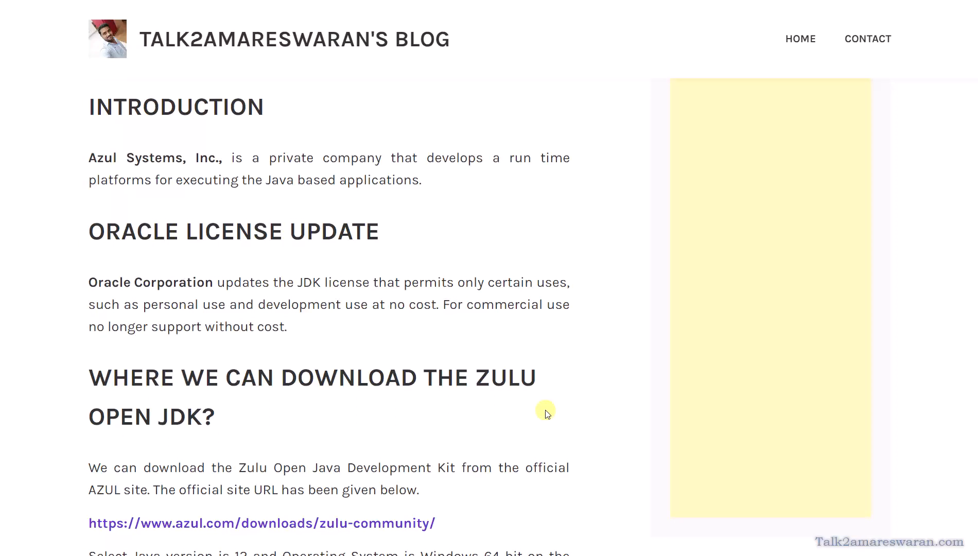
scroll("down", 3)
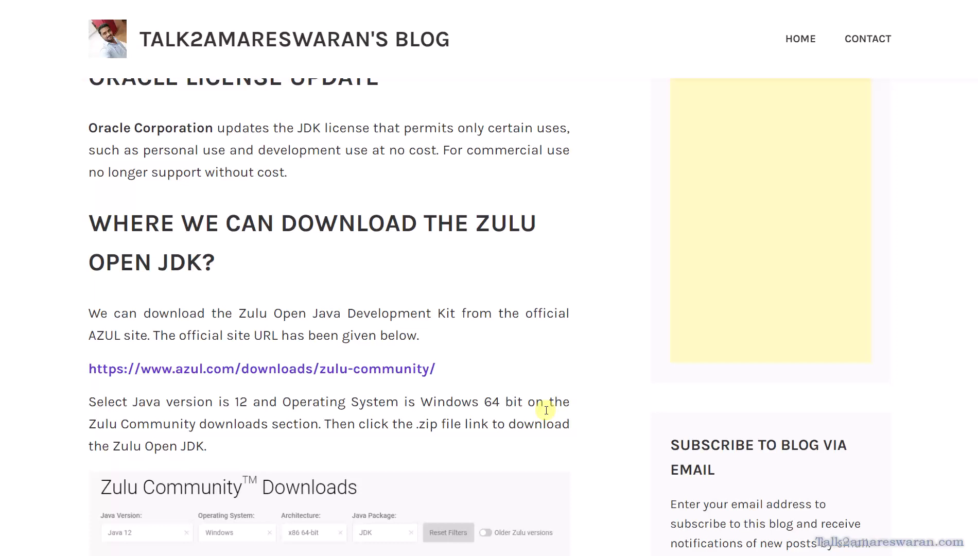
left_click(261, 369)
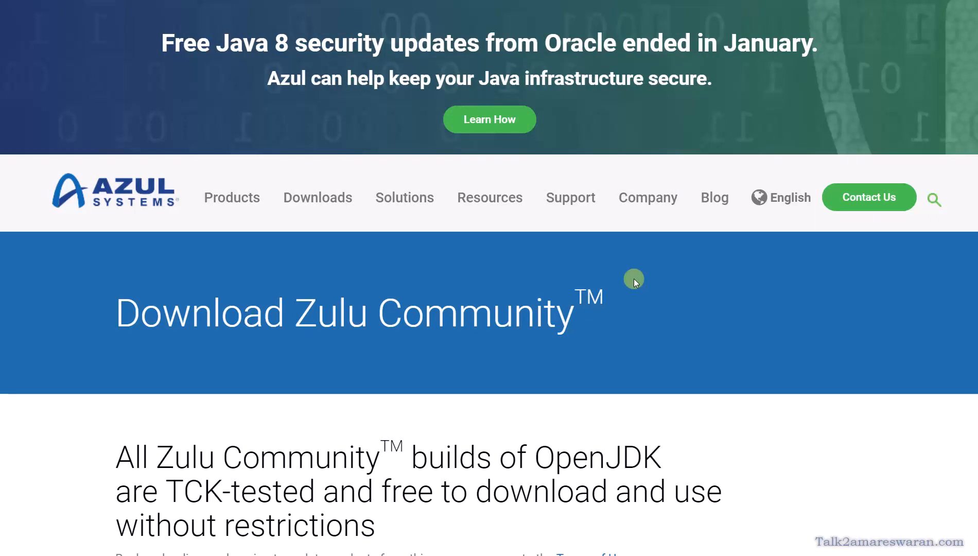
mouse_move(617, 403)
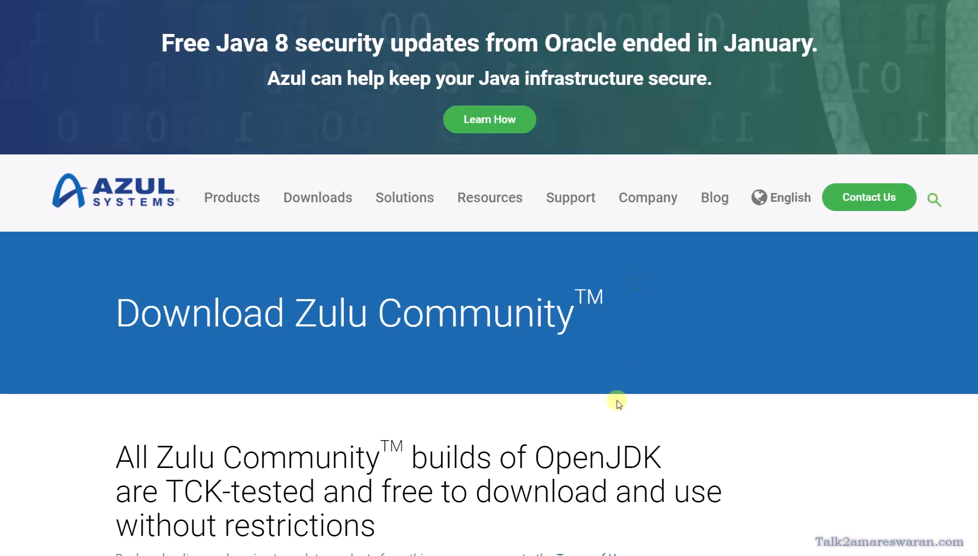
scroll("down", 3)
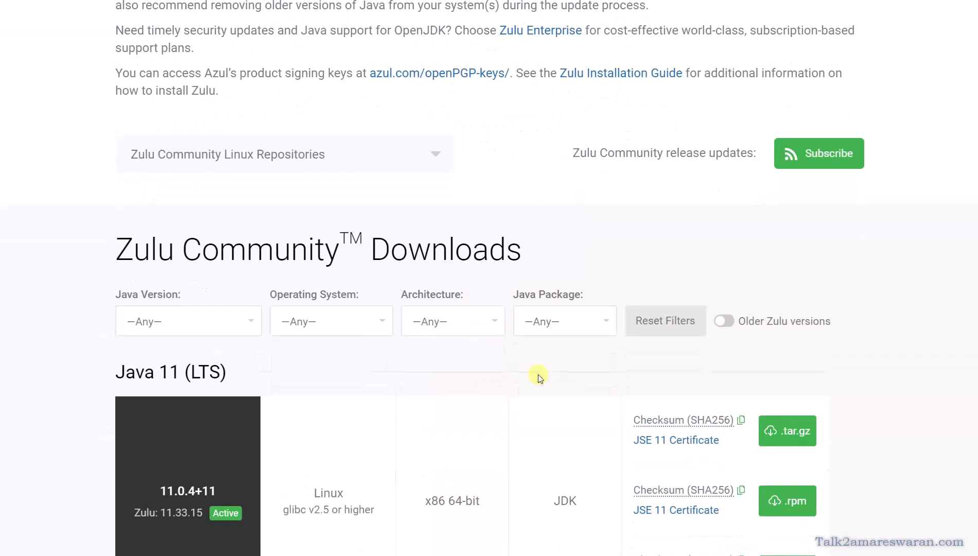
scroll("down", 3)
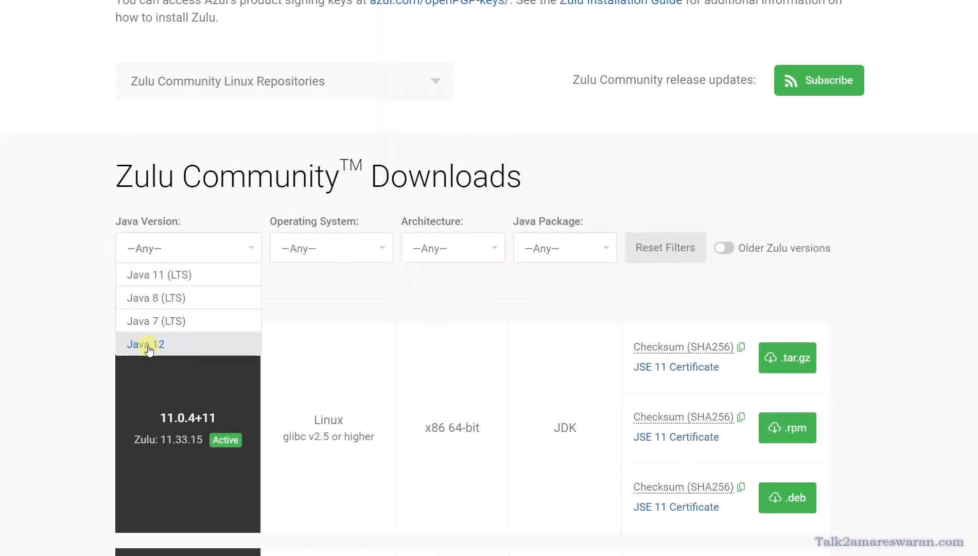
Step: Filter the builds to Java 12, Windows, x86 64-bit, JDK, showing Zulu 12.3.11
left_click(144, 343)
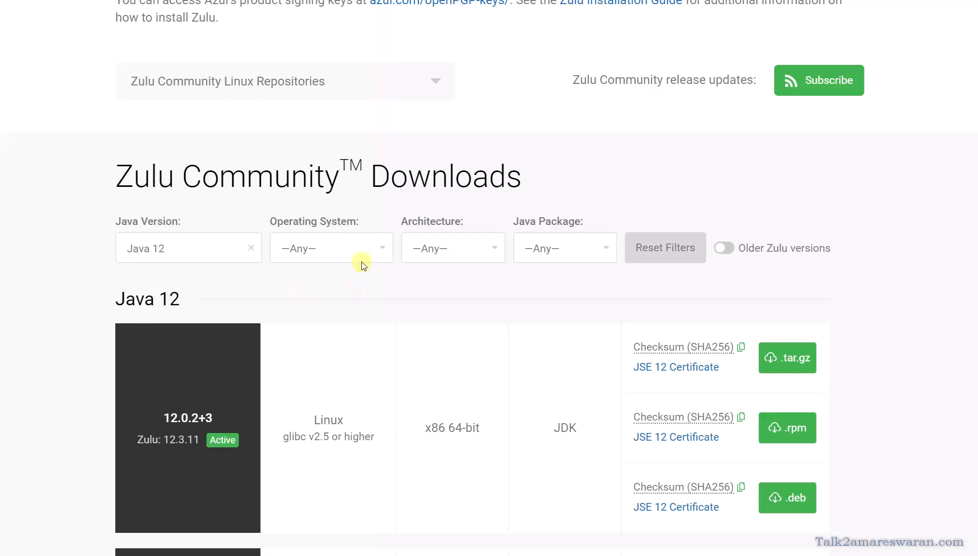
left_click(330, 248)
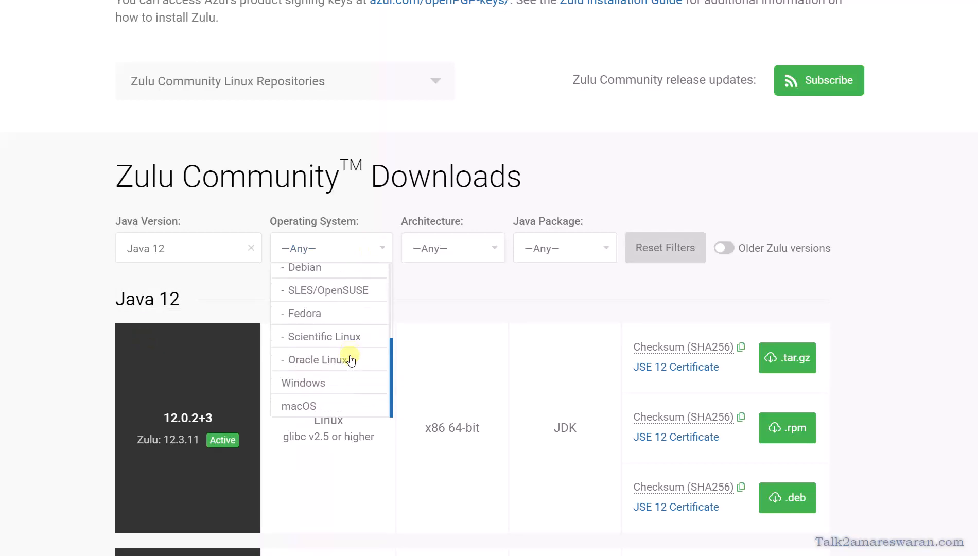
left_click(303, 383)
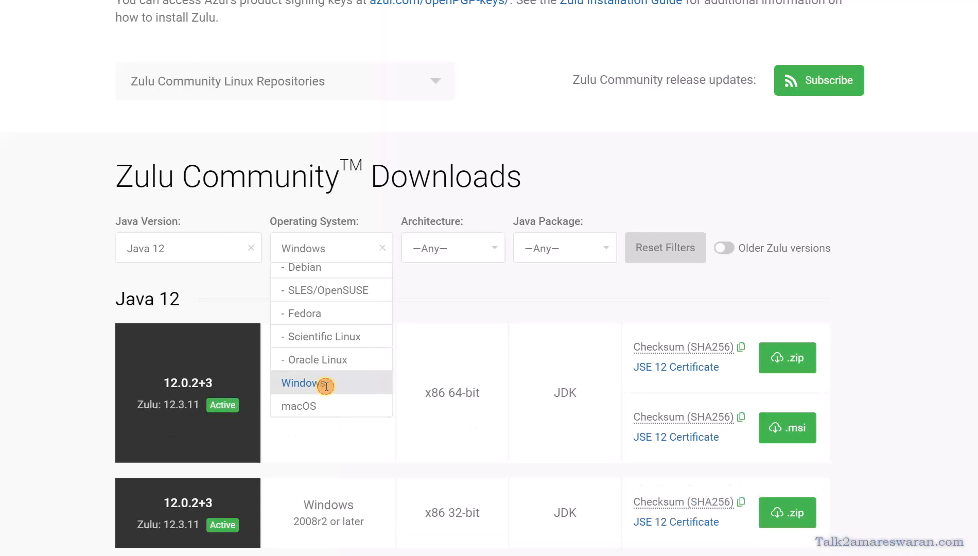
left_click(453, 247)
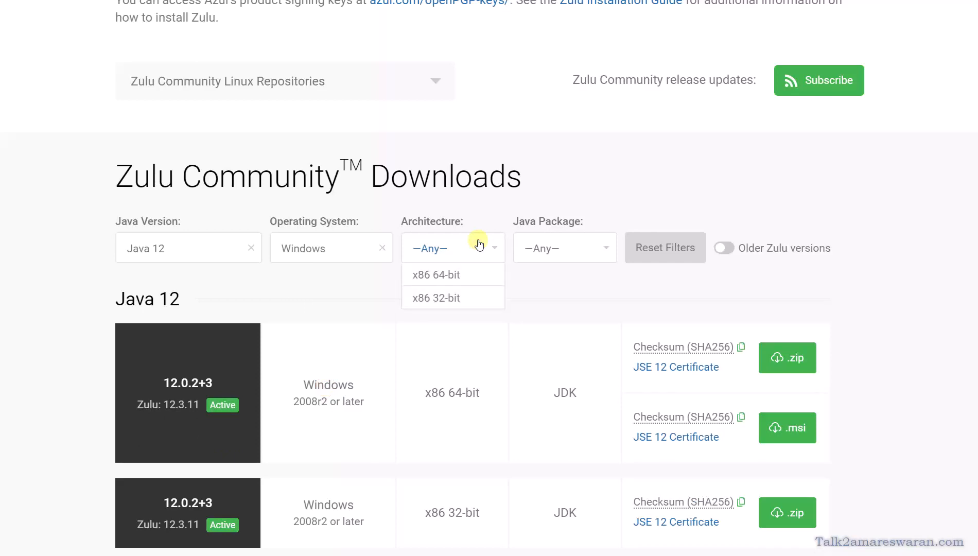
left_click(436, 275)
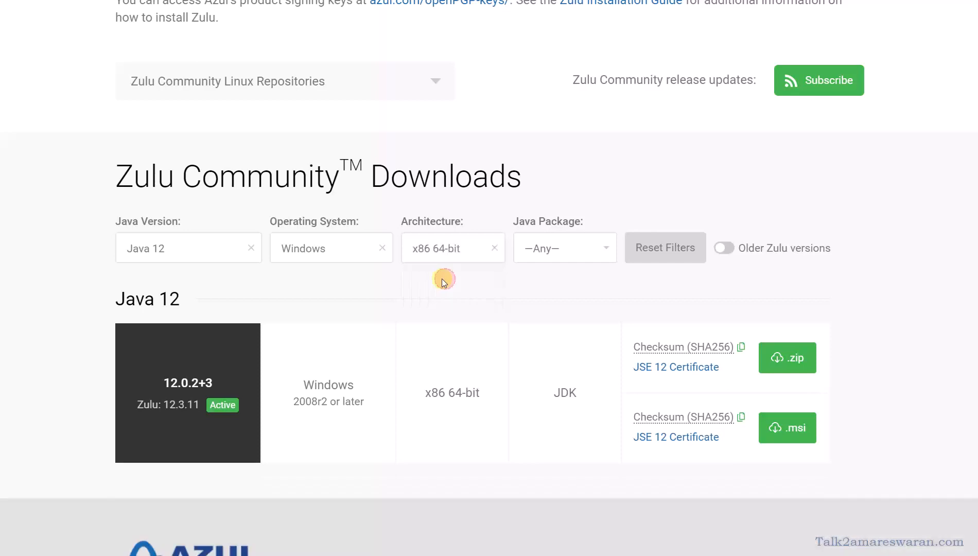
left_click(563, 247)
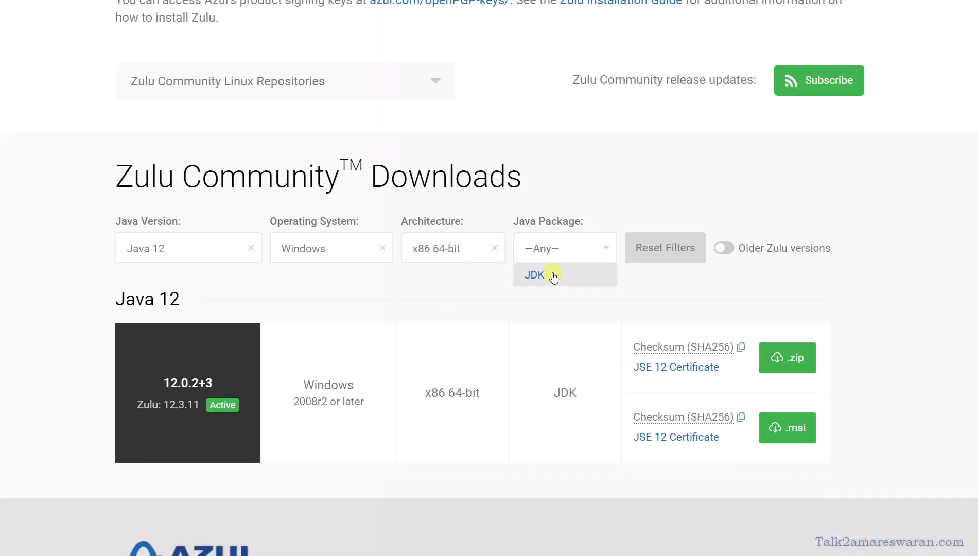
left_click(533, 275)
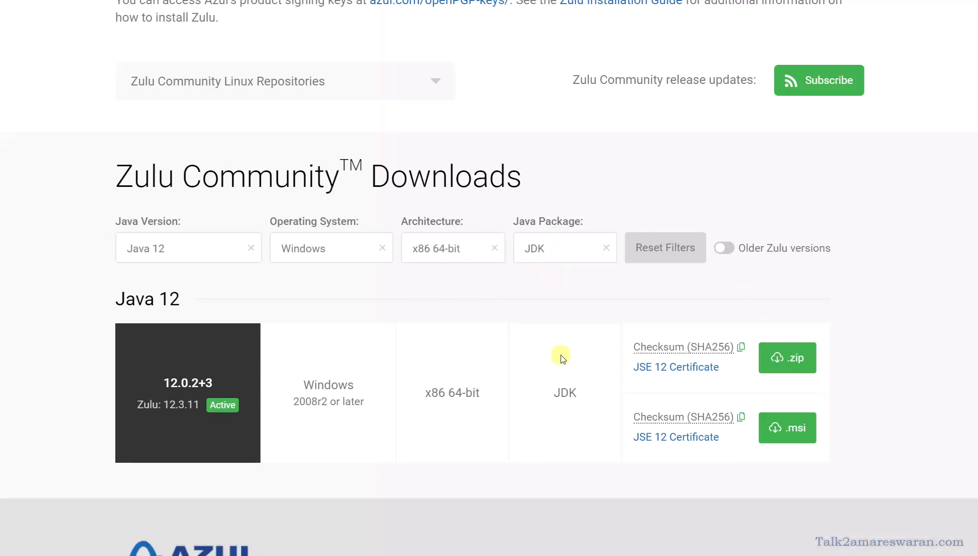
scroll("down", 3)
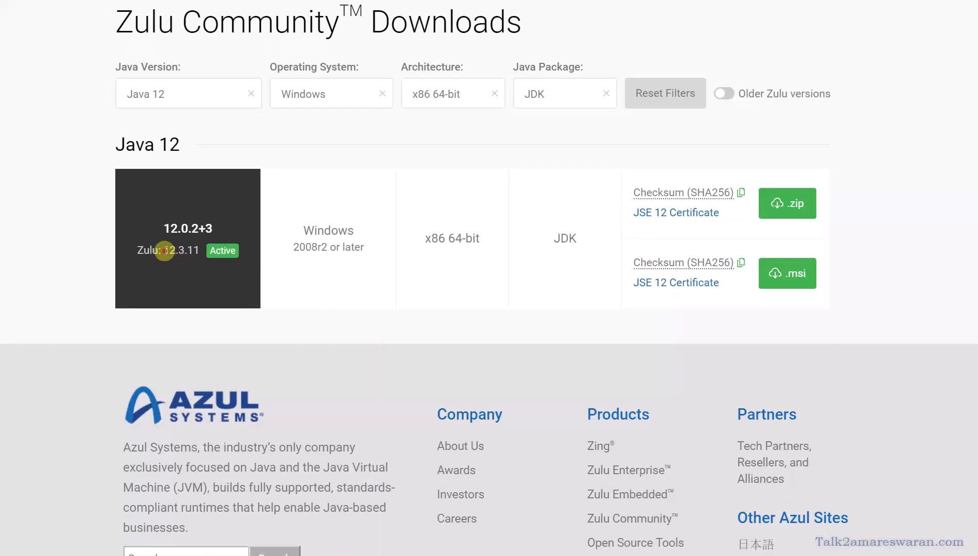
double_click(176, 250)
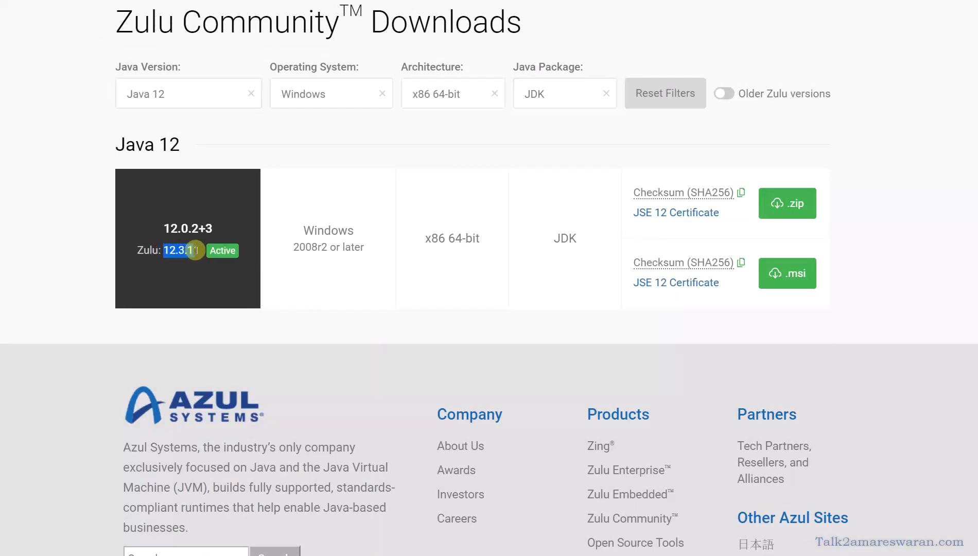
mouse_move(655, 312)
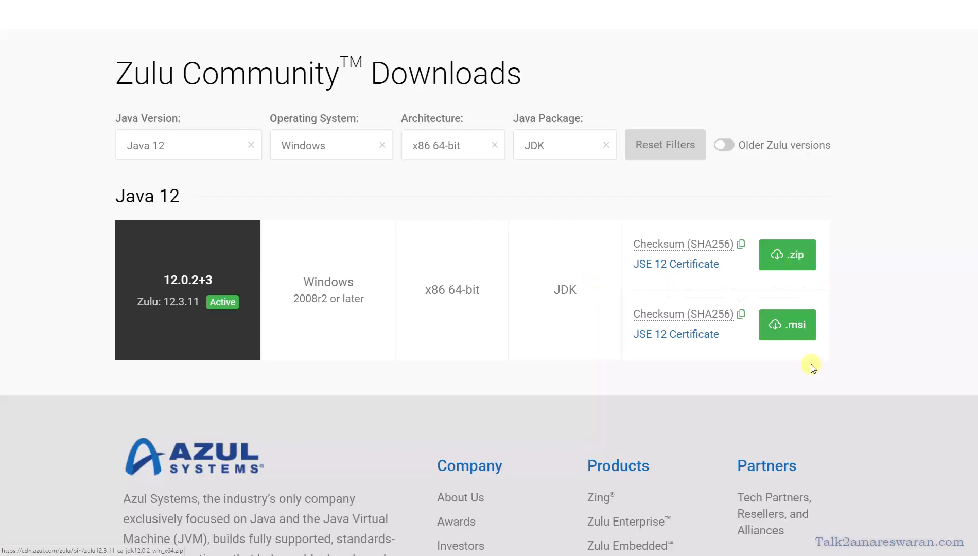
mouse_move(852, 326)
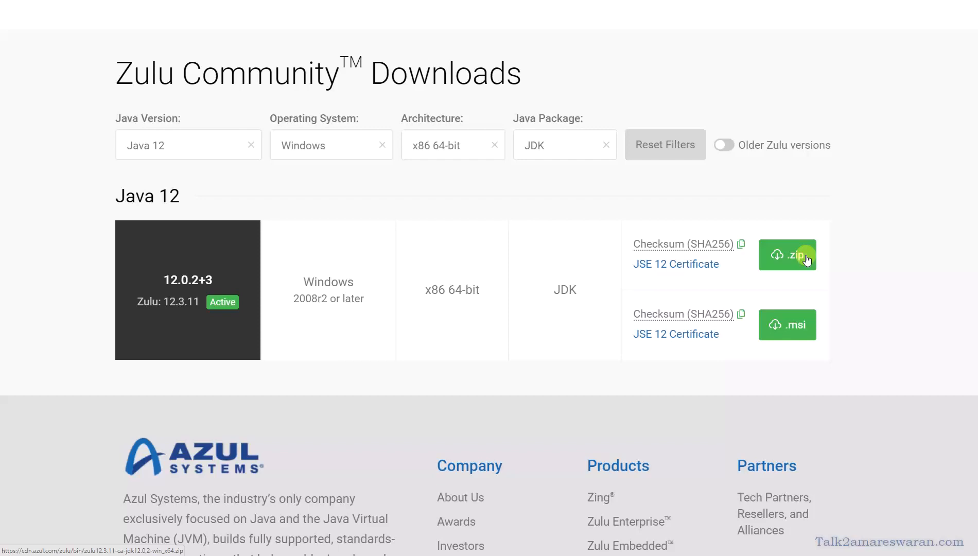
mouse_move(799, 227)
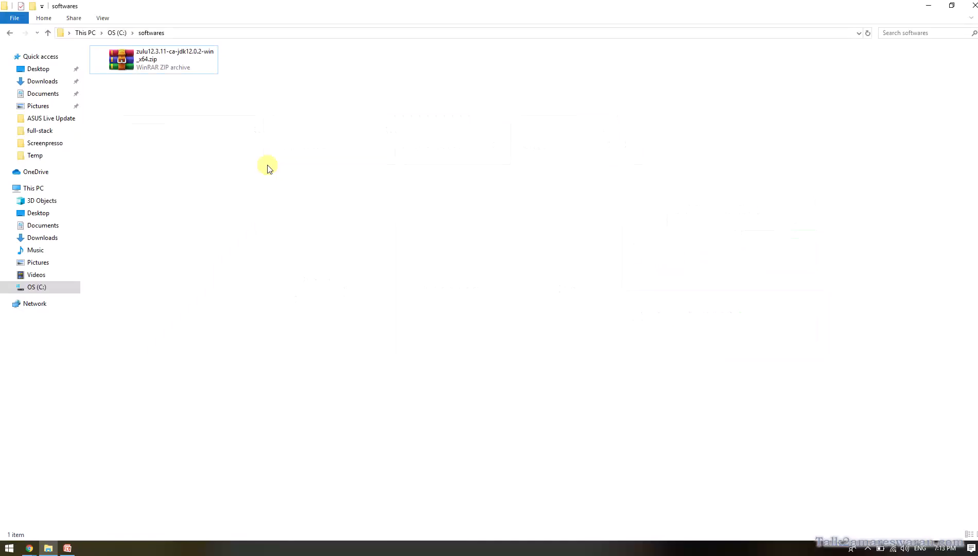
Step: Extract the Zulu JDK zip into C:\softwares with Extract Here and open the extracted folder
right_click(154, 60)
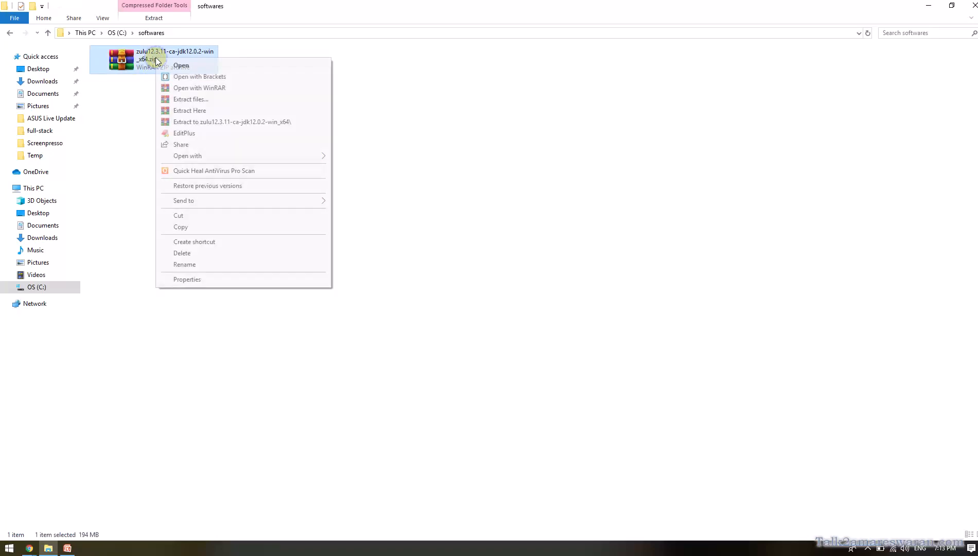
mouse_move(215, 113)
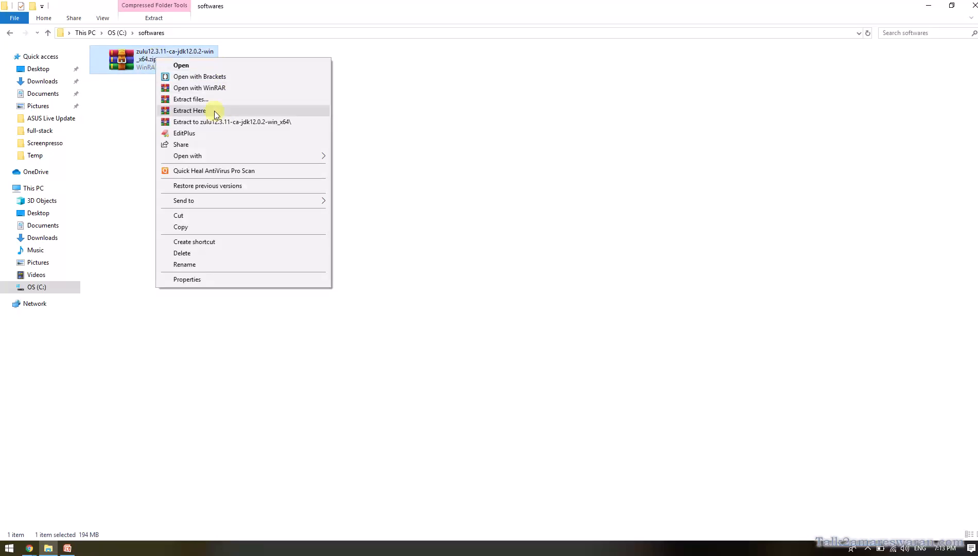
left_click(191, 111)
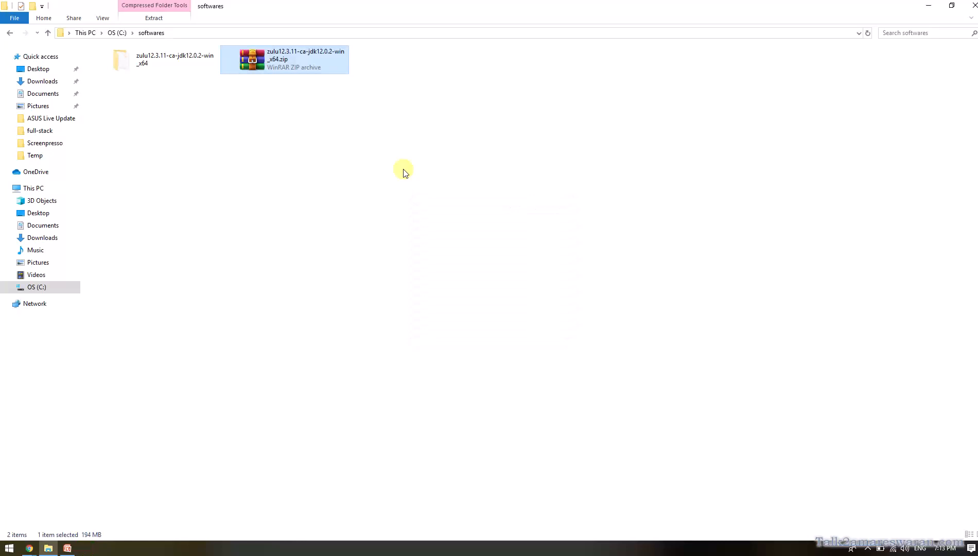
right_click(403, 170)
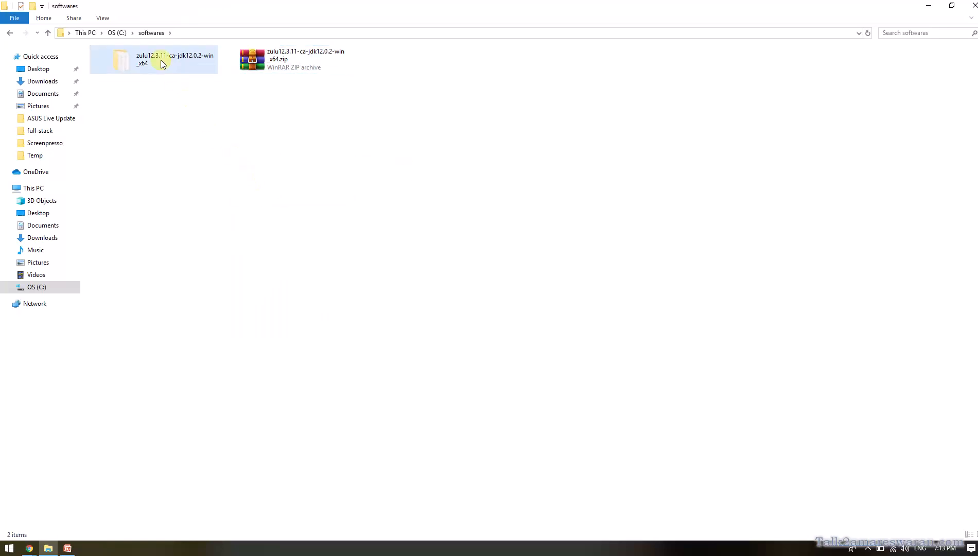
double_click(154, 60)
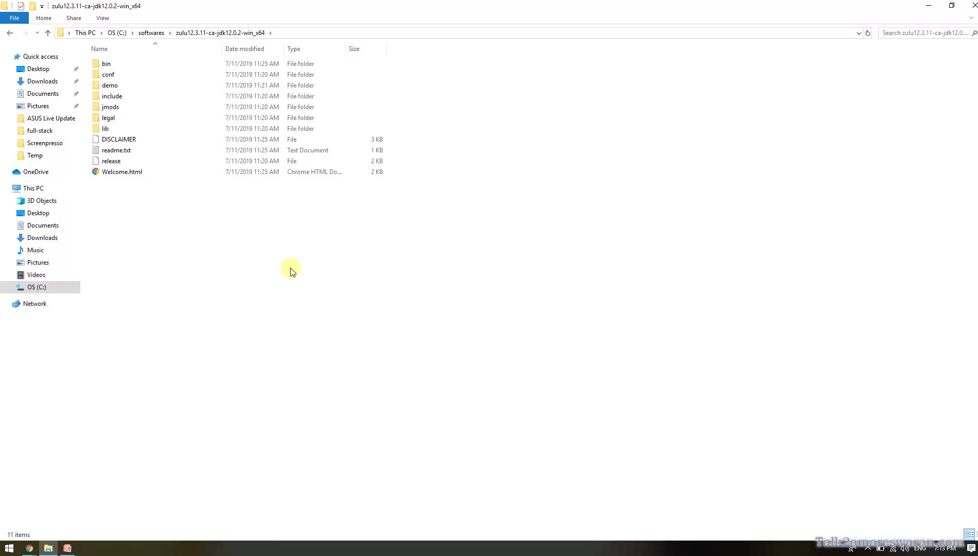
Step: Search 'this' from the taskbar and open This PC to reach system information
left_click(9, 550)
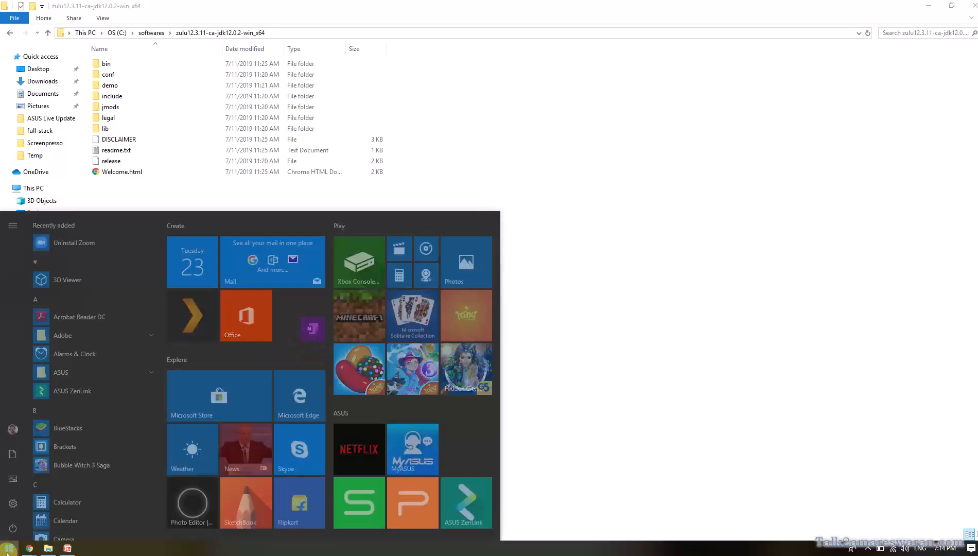
type("this")
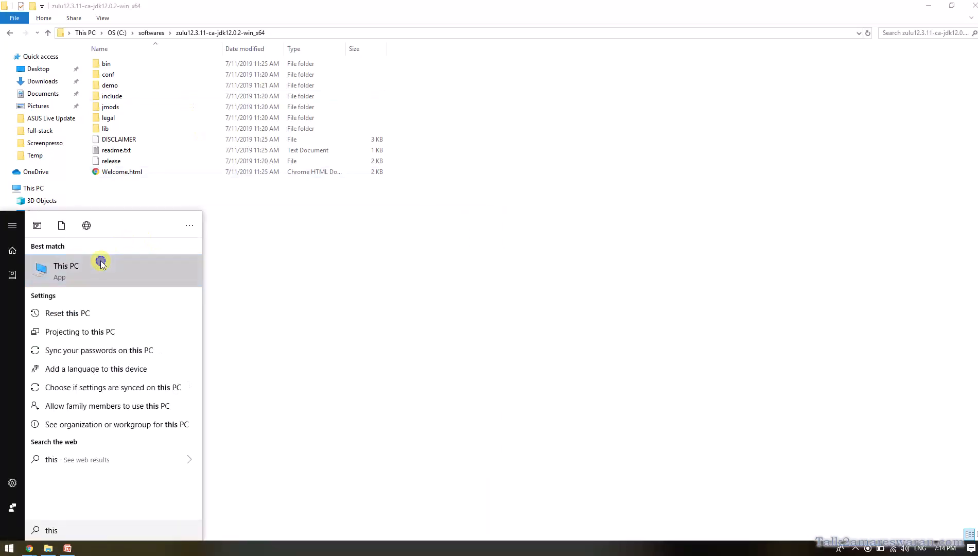
left_click(66, 270)
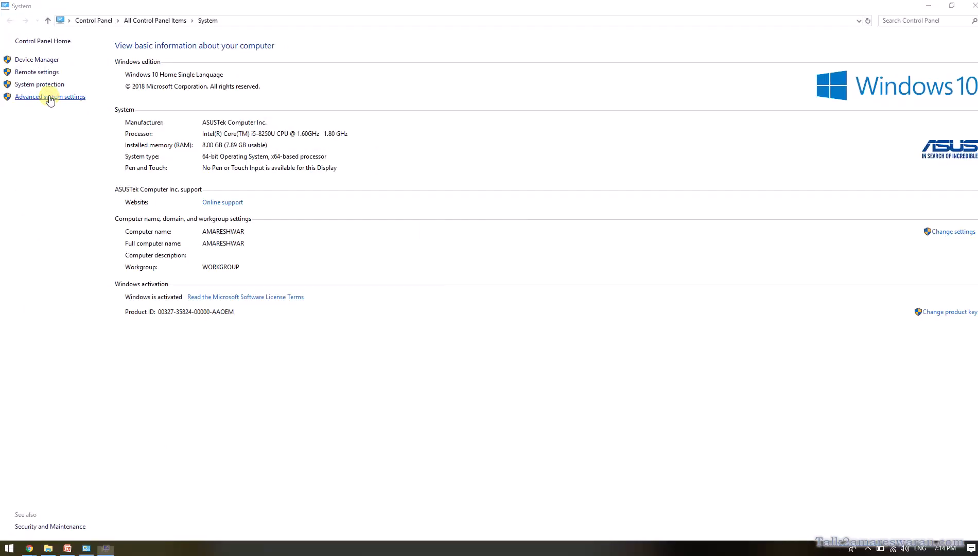
Step: Open Advanced system settings and the Environment Variables dialog listing Path
left_click(49, 96)
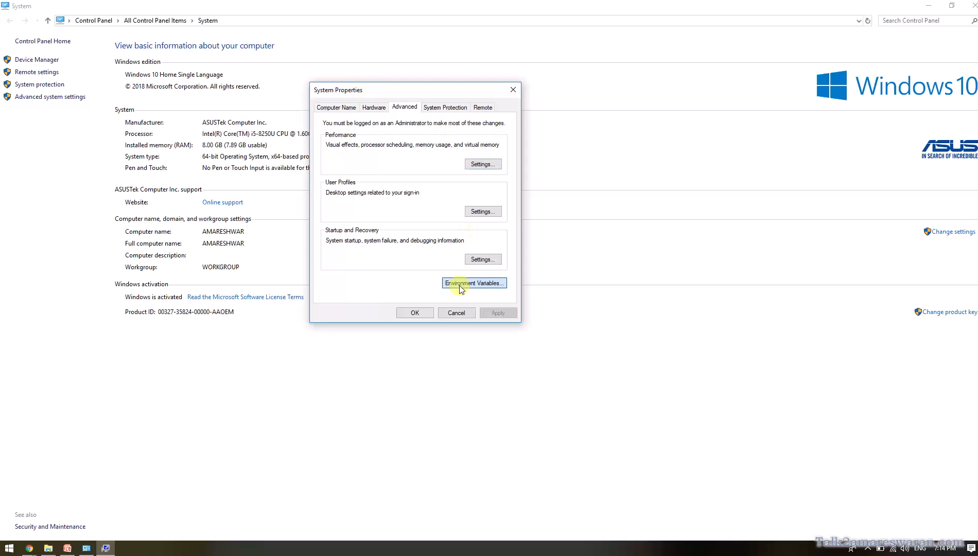
left_click(473, 283)
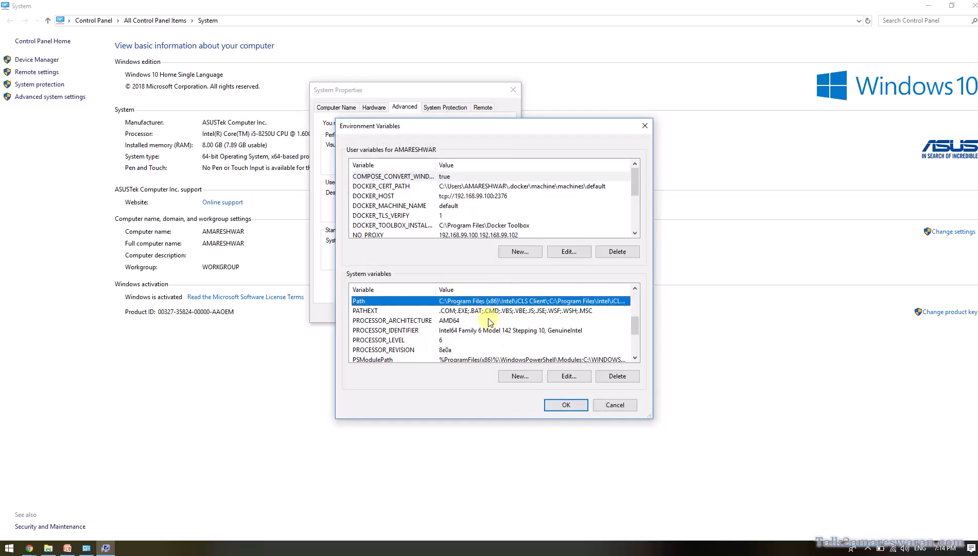
mouse_move(540, 339)
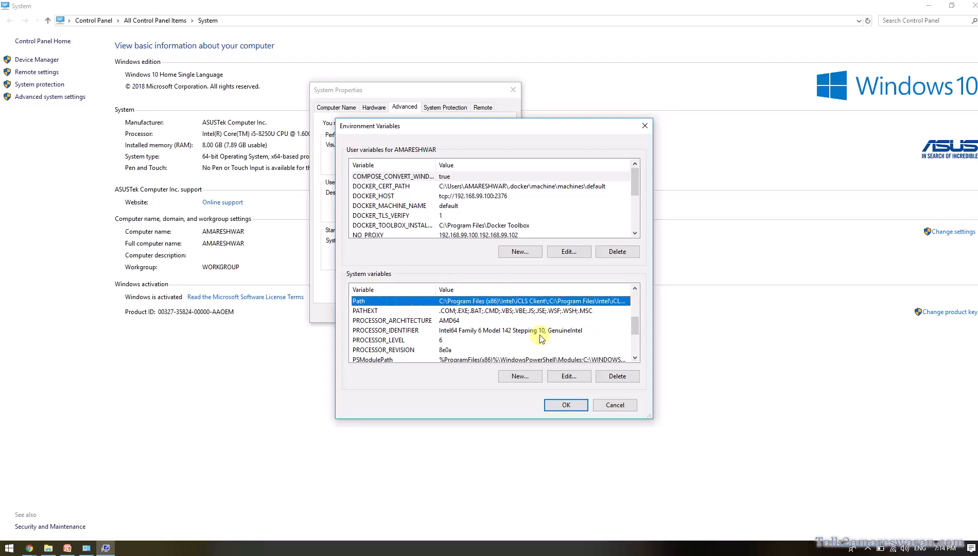
Step: Add C:\softwares\zulu12.3.11-ca-jdk12.0.2-win_x64\bin as a new system Path entry
left_click(569, 376)
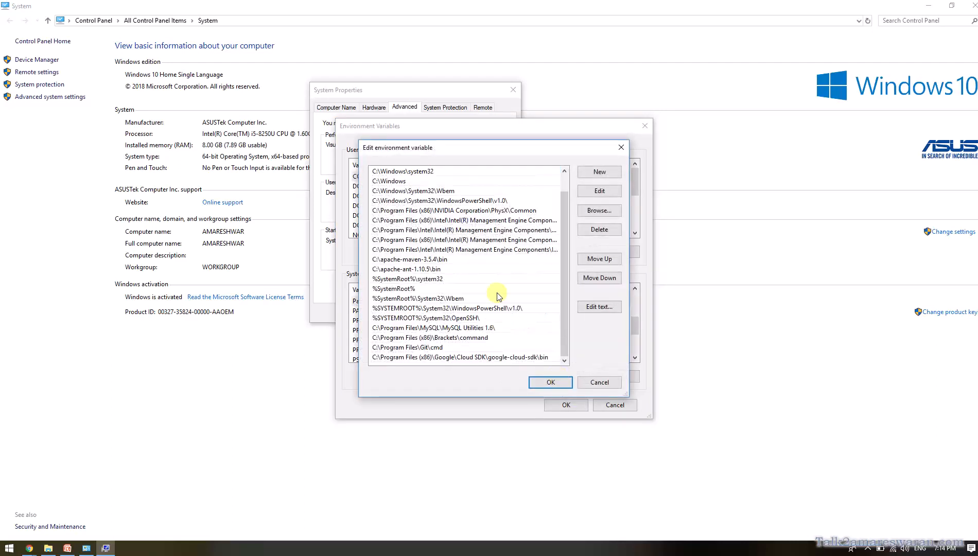
scroll("up", 3)
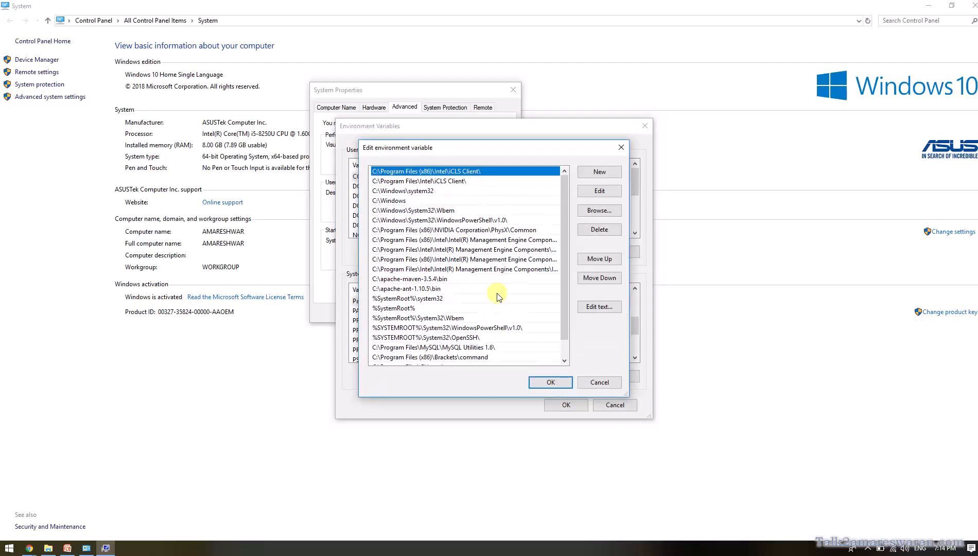
mouse_move(49, 547)
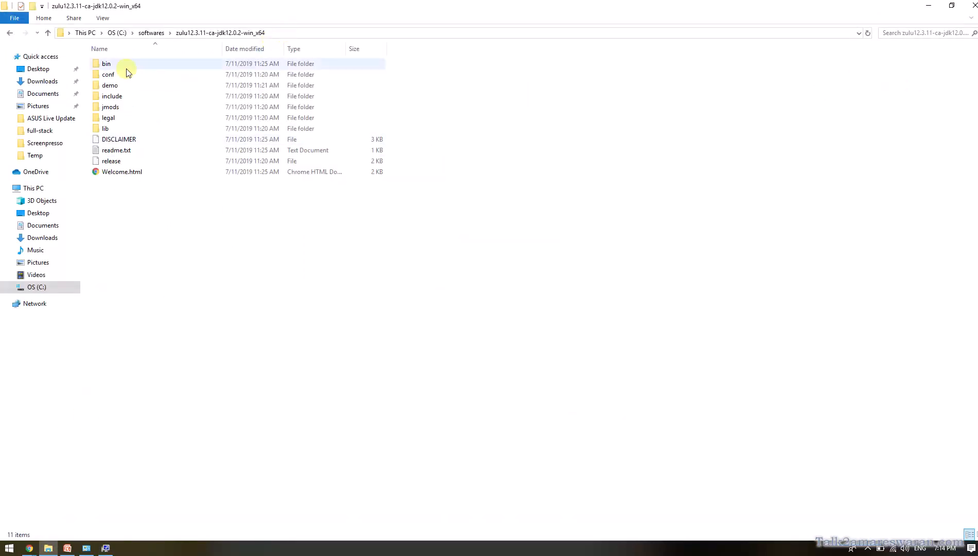
double_click(106, 63)
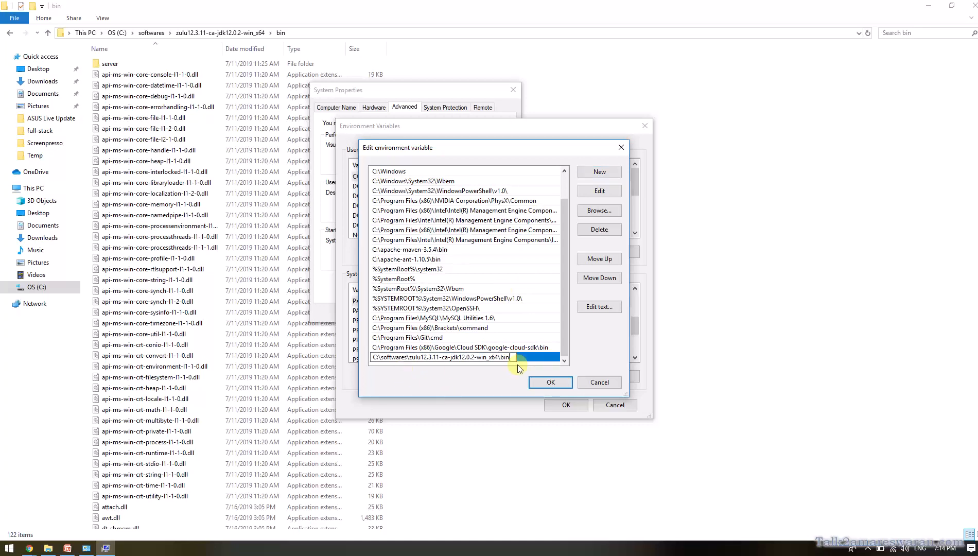
left_click(549, 382)
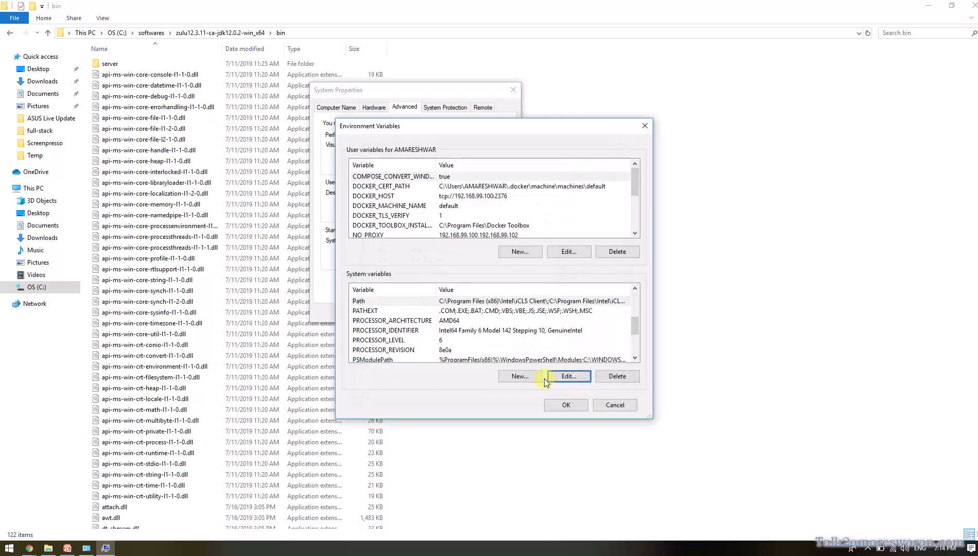
Step: Create system variable JAVA_HOME = C:\softwares\zulu12.3.11-ca-jdk12.0.2-win_x64 and confirm the dialogs
left_click(391, 320)
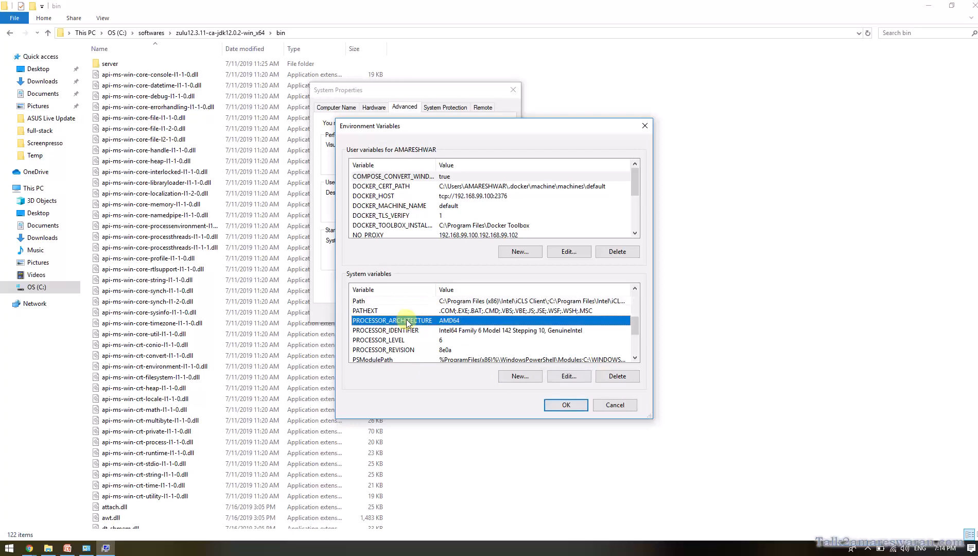
mouse_move(517, 371)
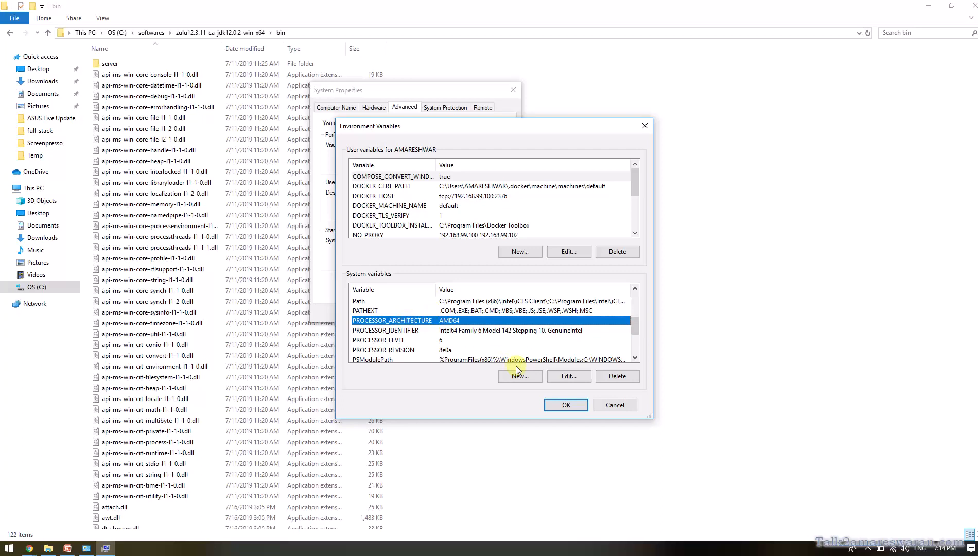
left_click(519, 376)
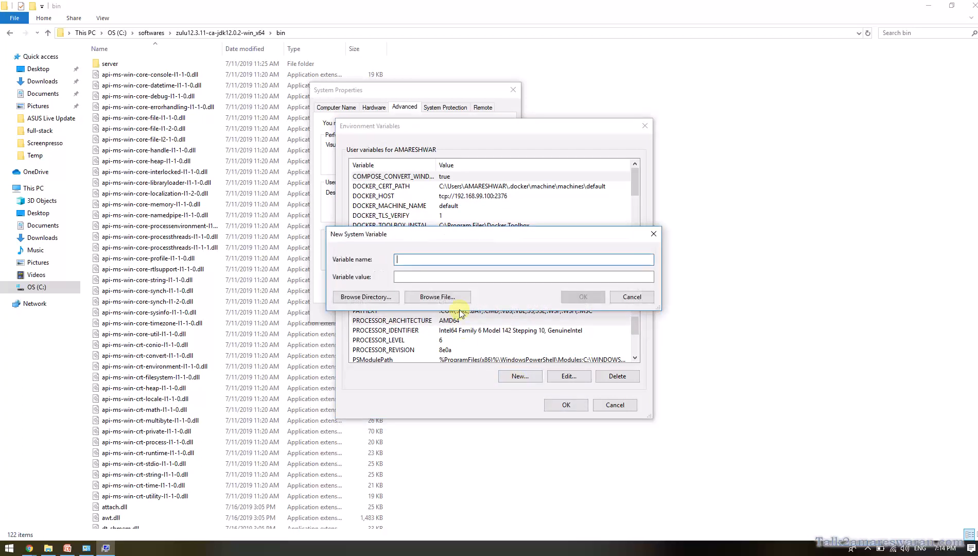
type("JAVA_HOME")
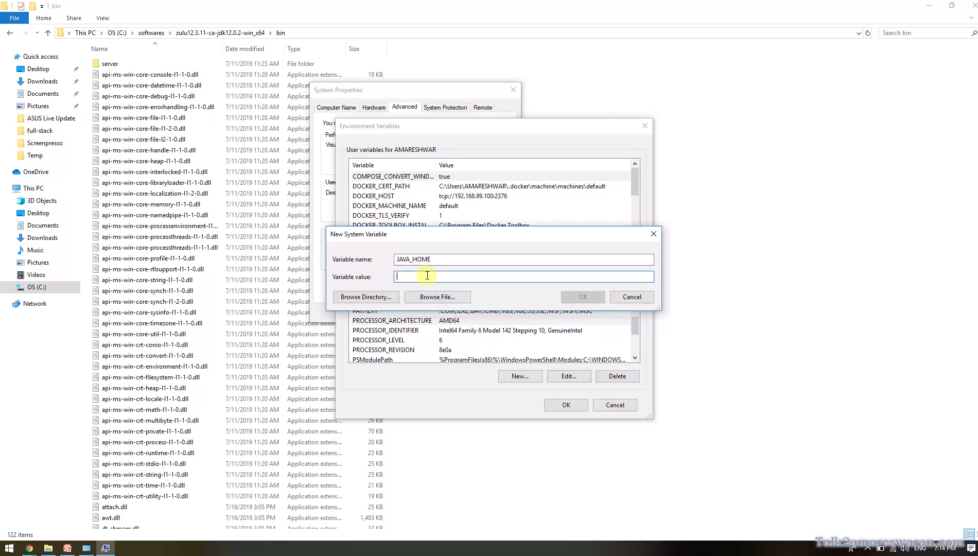
type("C:\\softwares\\zulu12.3.11-ca-jdk12.0.2-win_x64\\bin")
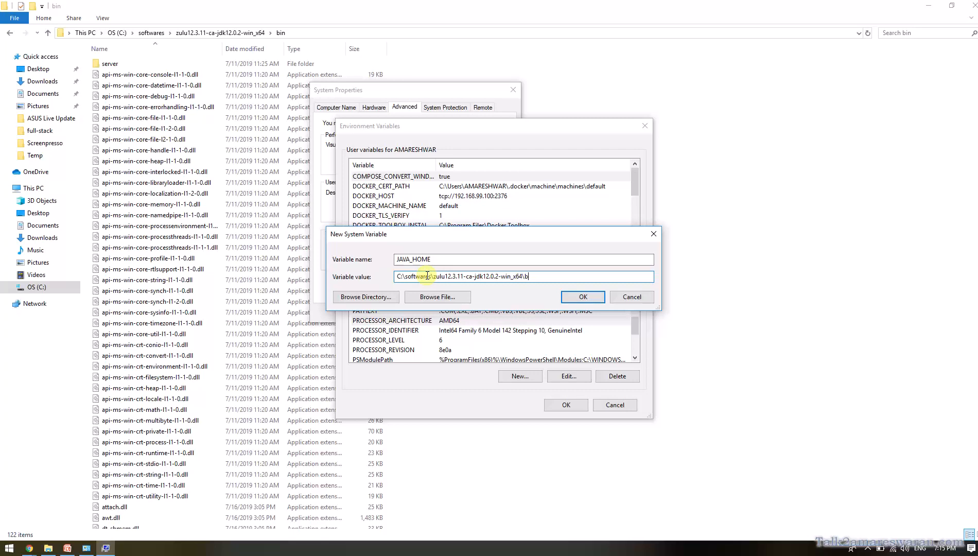
key("Backspace")
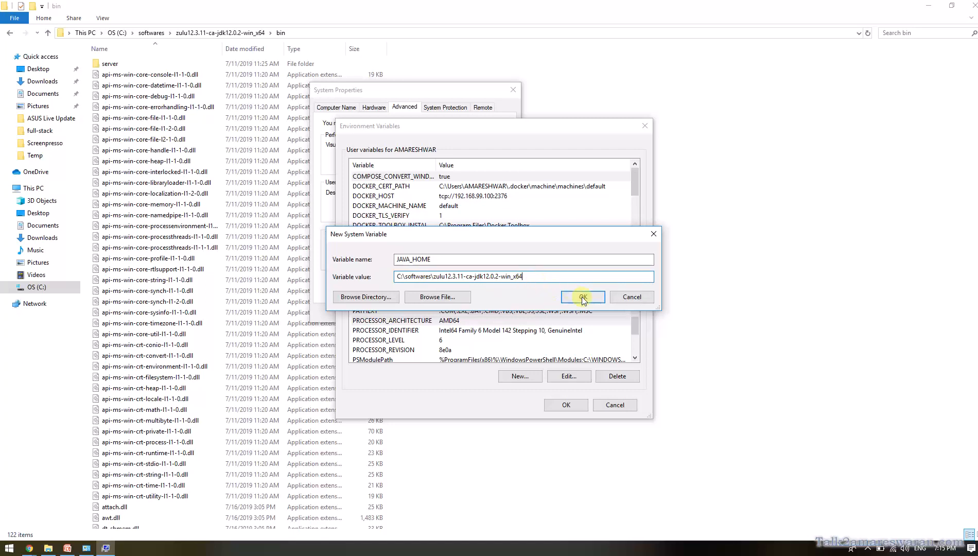
left_click(582, 297)
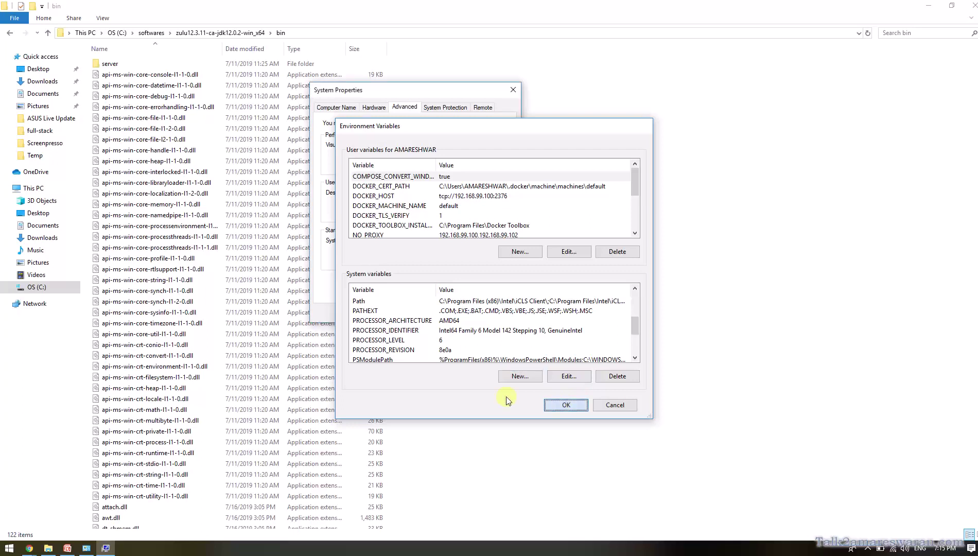
left_click(564, 404)
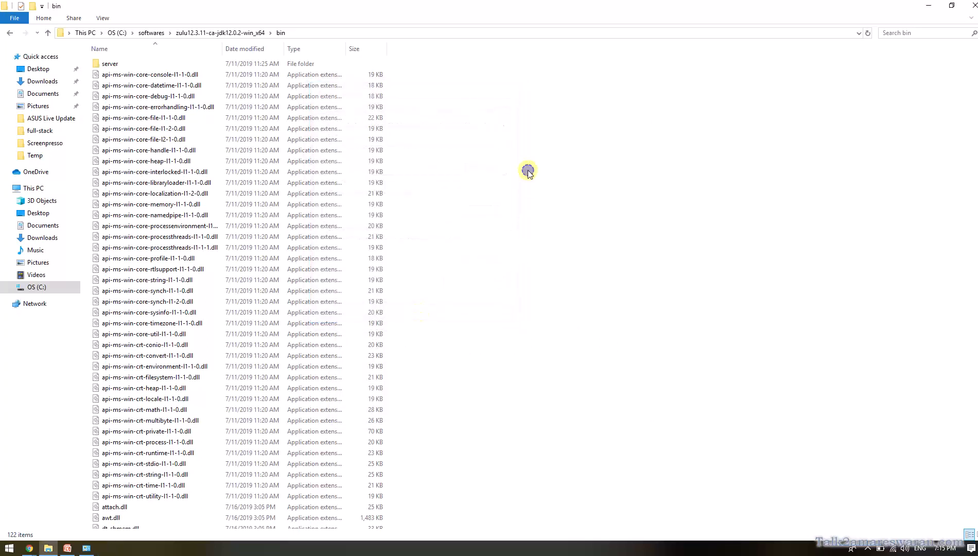
mouse_move(550, 218)
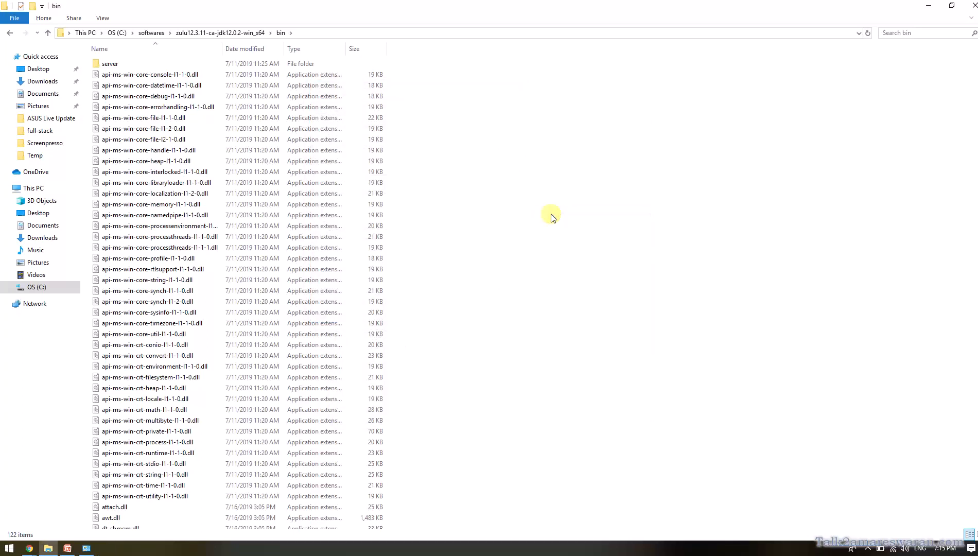
mouse_move(527, 231)
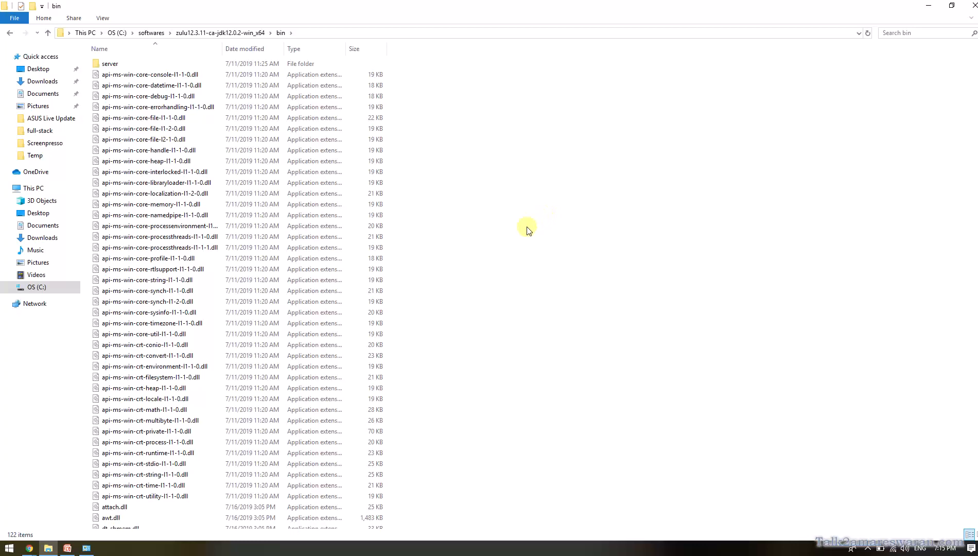
Step: Run java -version in Command Prompt, reporting OpenJDK 12.0.2 Zulu
left_click(9, 549)
type("ja")
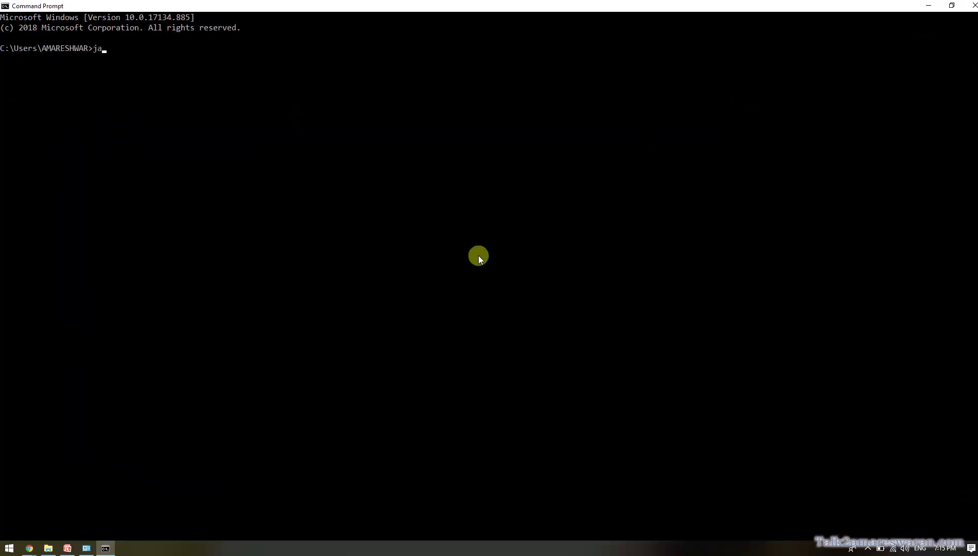
type("va -version")
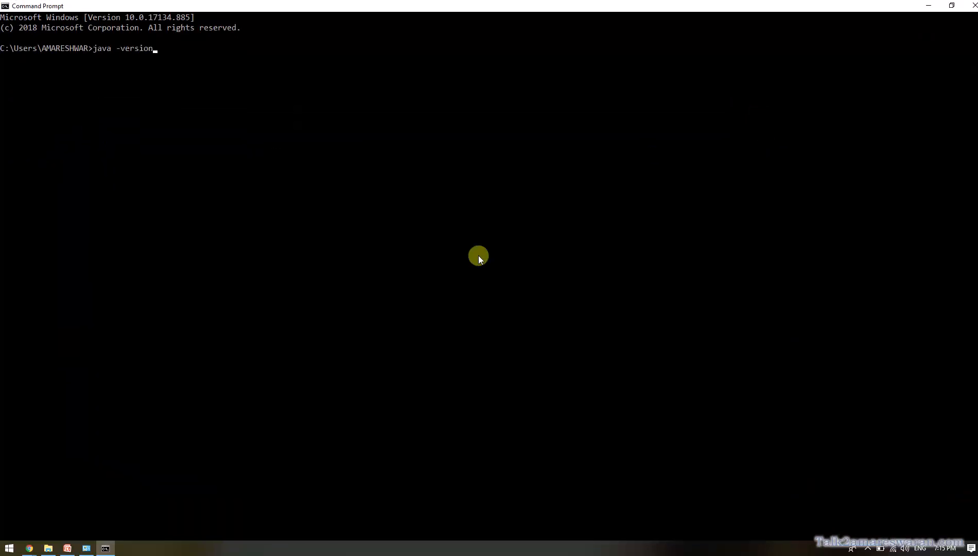
key("Return")
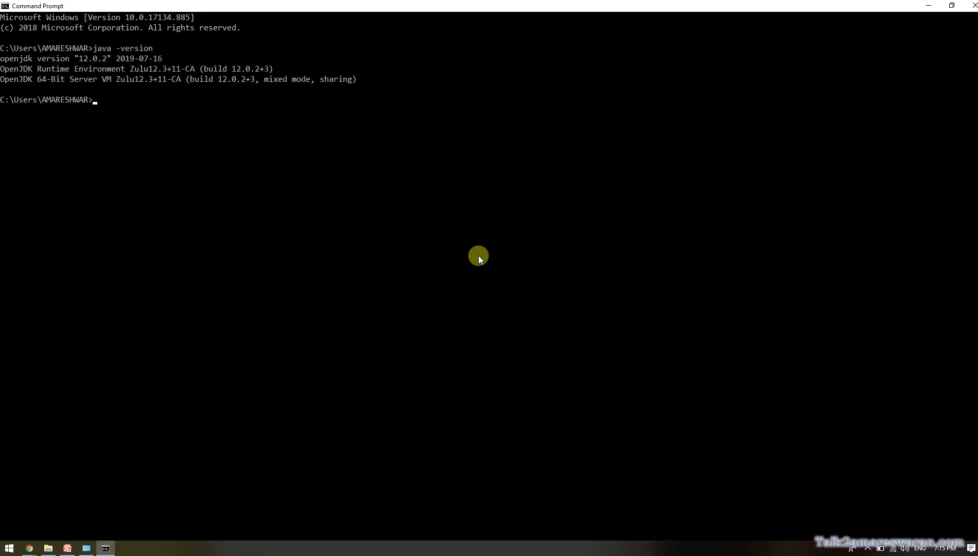
mouse_move(229, 187)
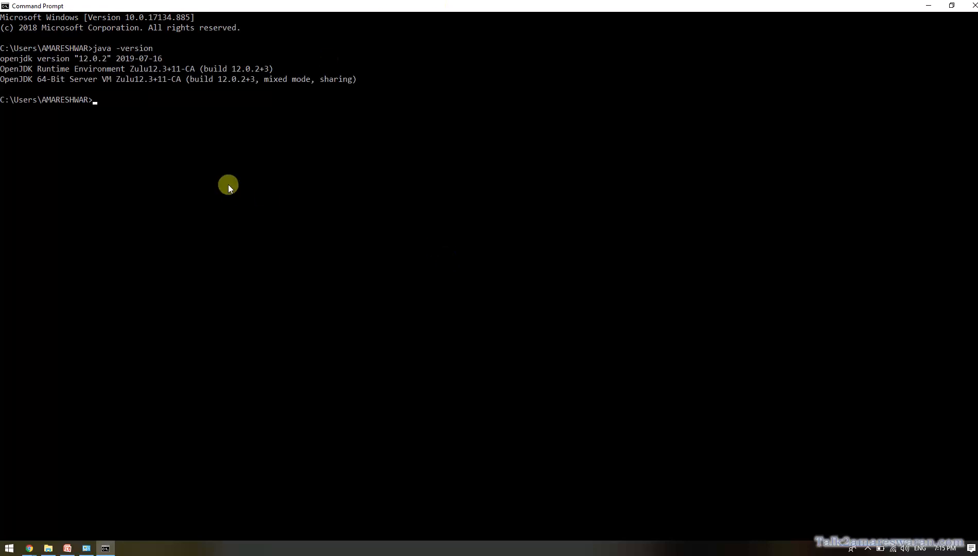
mouse_move(5, 69)
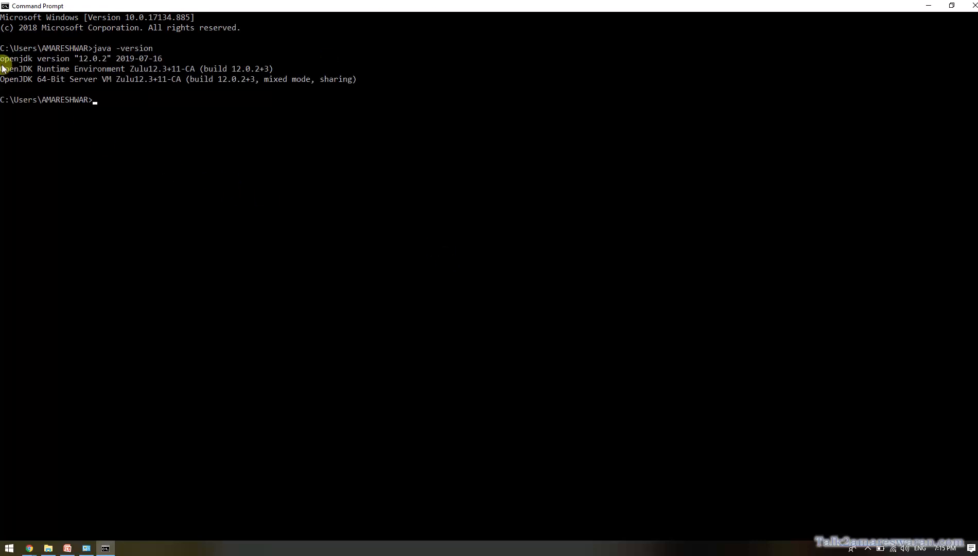
mouse_move(88, 69)
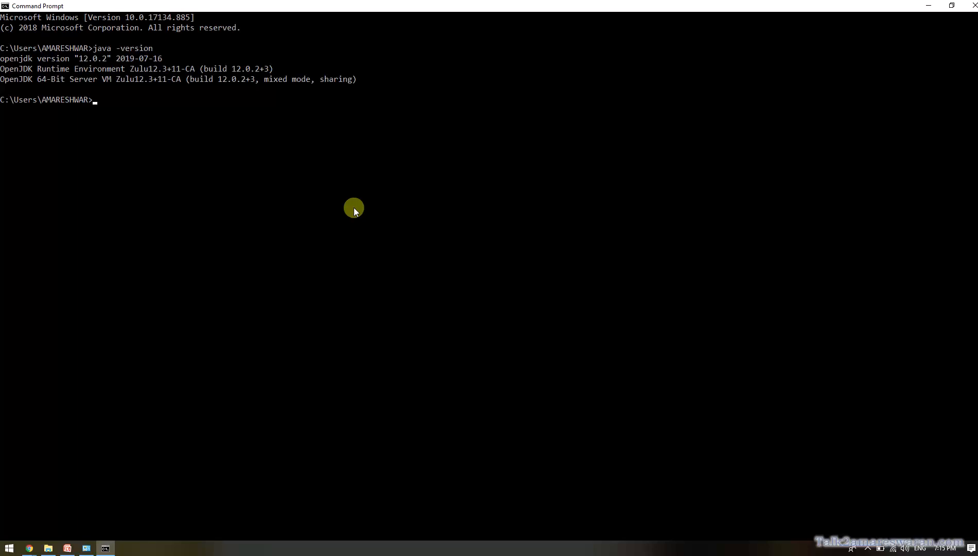
Step: Run javac with no arguments to print its usage options list
type("javac")
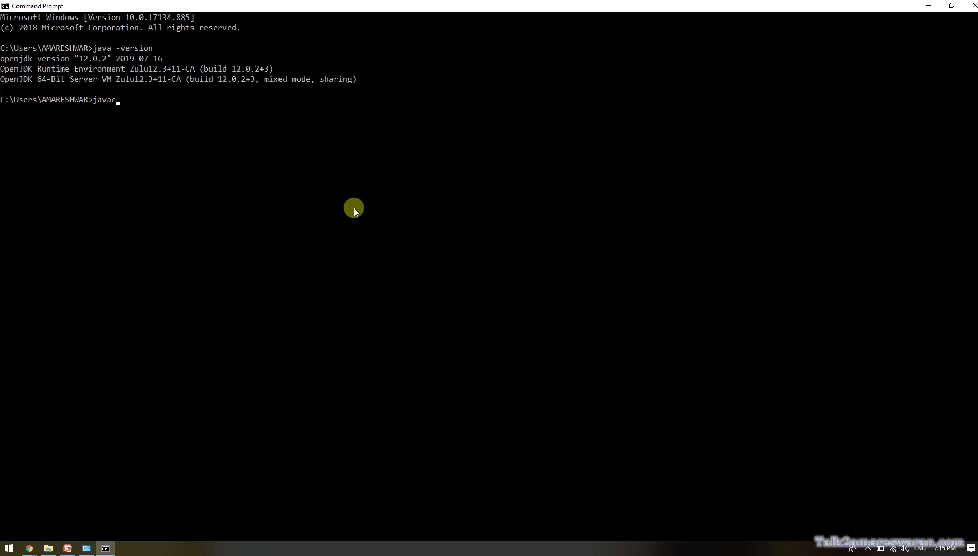
key("Return")
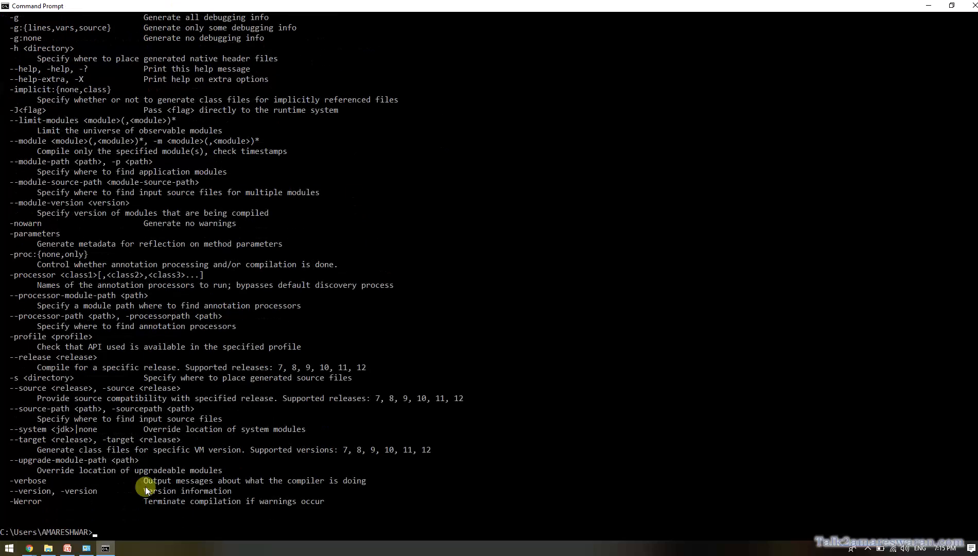
scroll("down", 3)
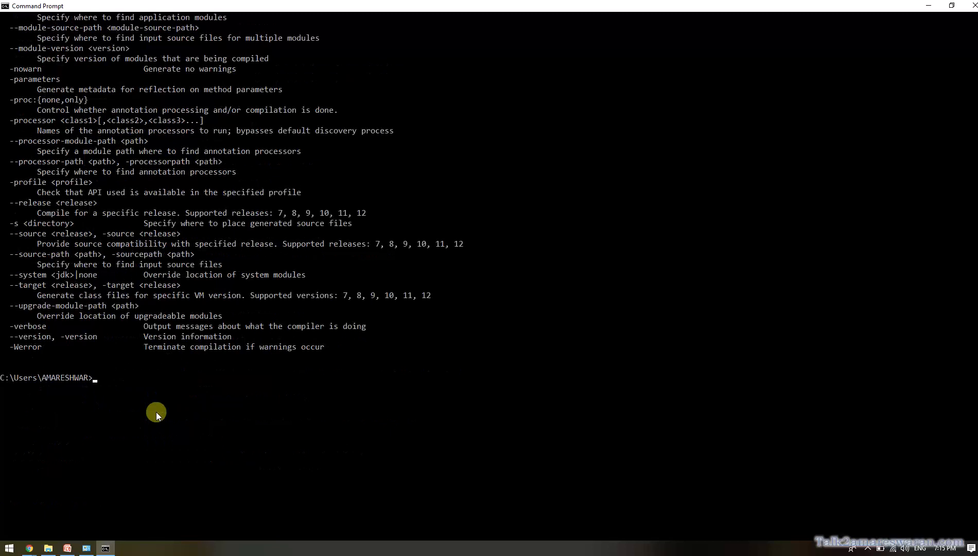